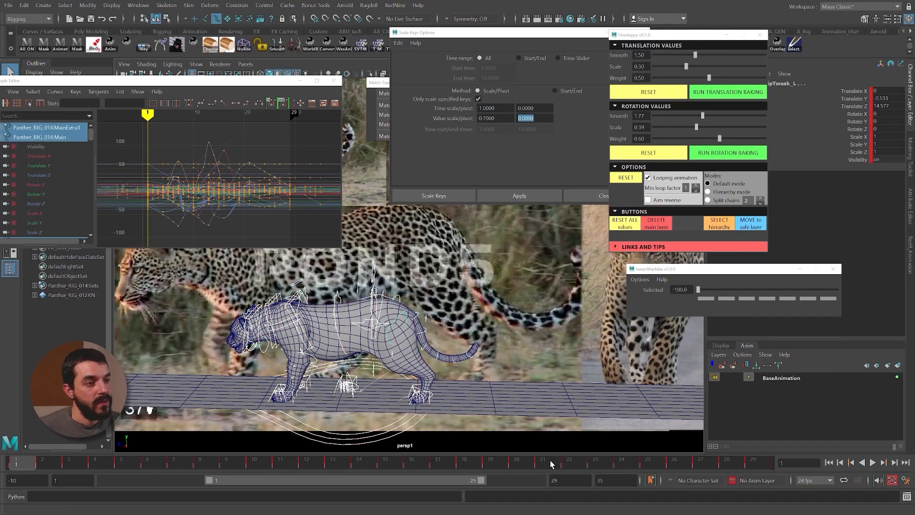
- Launch the ml_worldBake window beside the panther rig and leopard reference plane
click(544, 187)
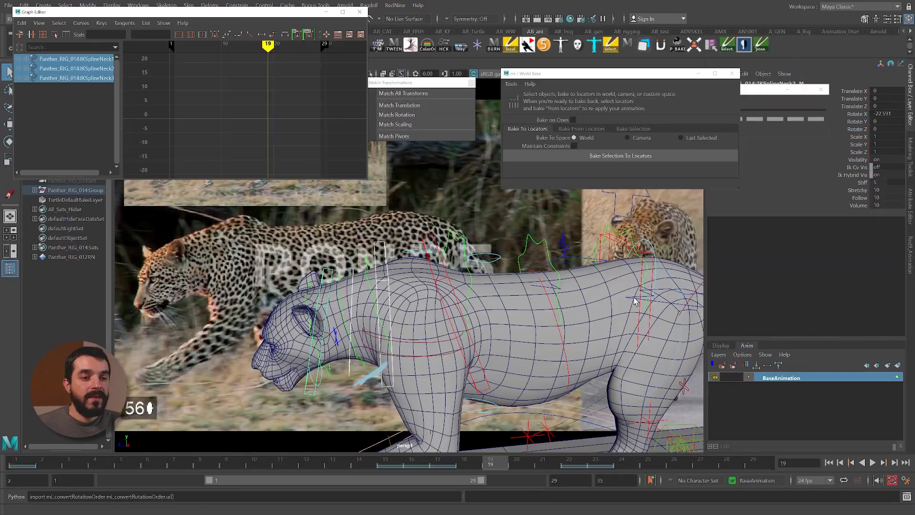
- Open Studio Library on the Panther folder of poses and selection sets
click(874, 462)
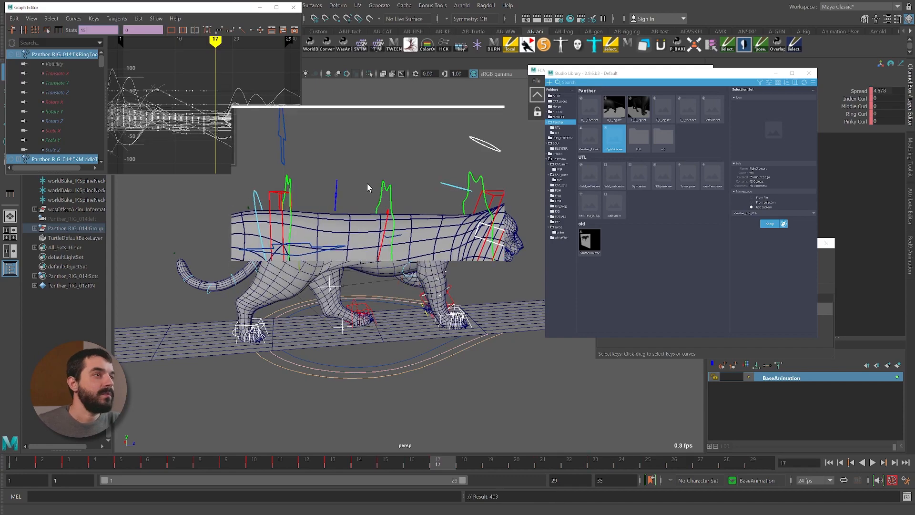
- End the Maya demo and show the $24.99, 17-lesson Thinkific course sales page
click(874, 462)
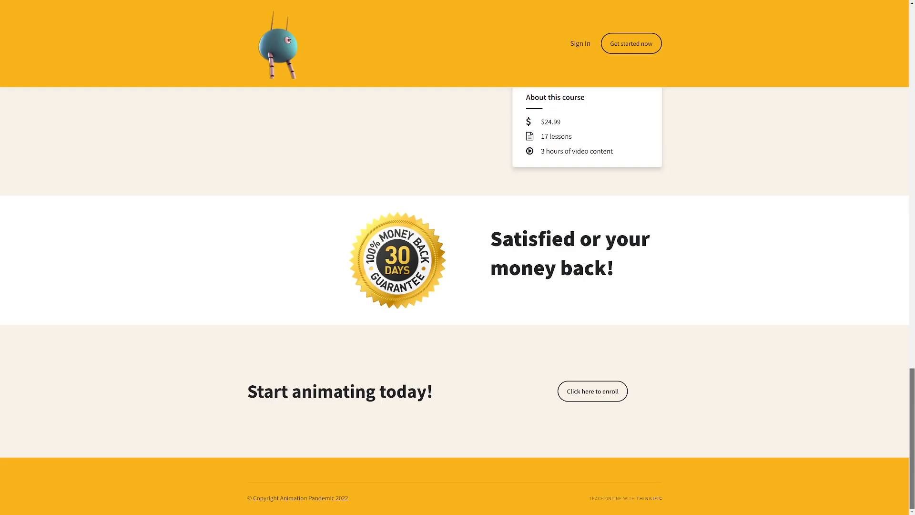
- Start the free preview from the page top and load the 'Working with references' lesson
scroll(up, 3)
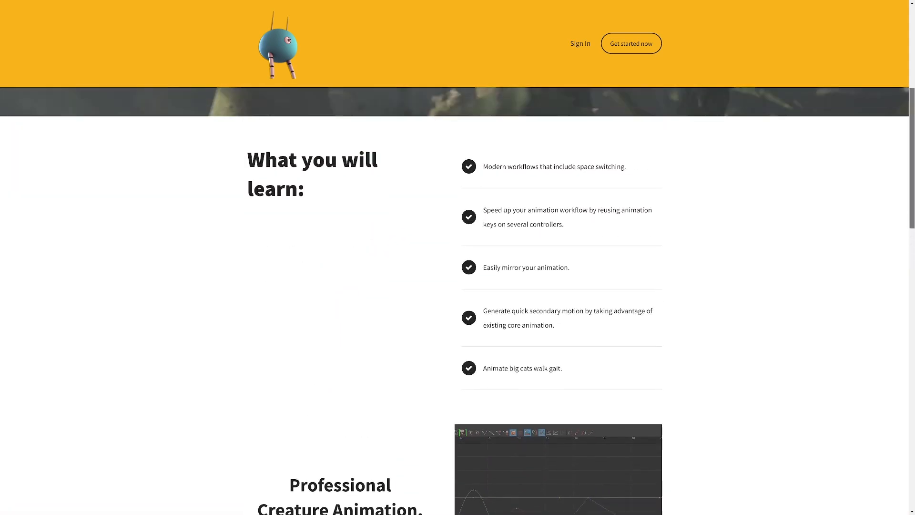
scroll(up, 3)
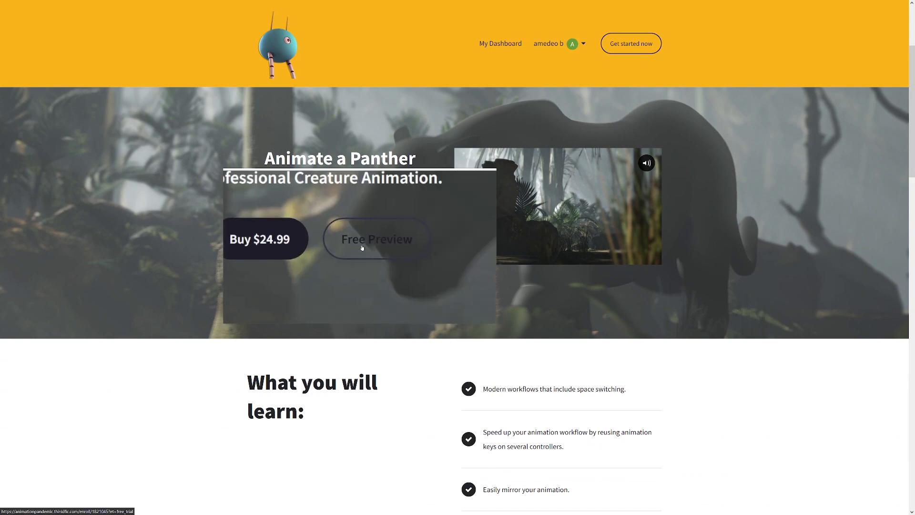
click(377, 239)
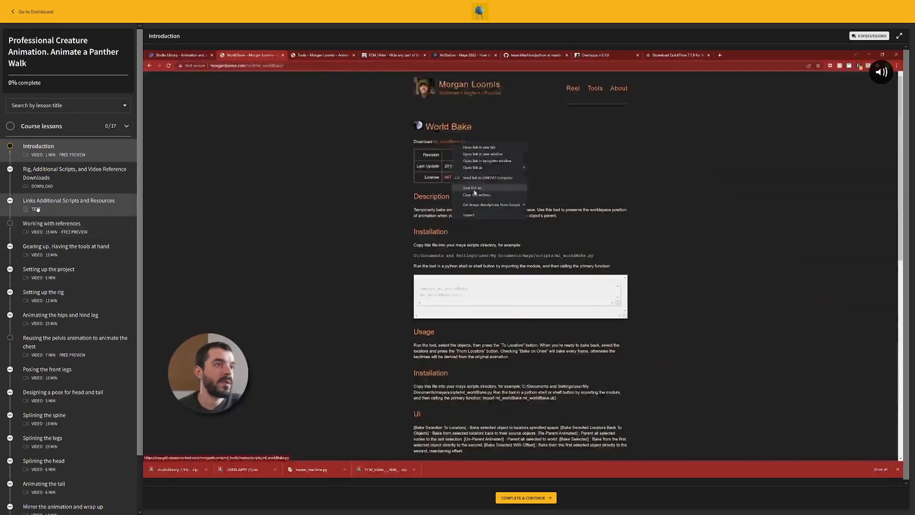
click(52, 226)
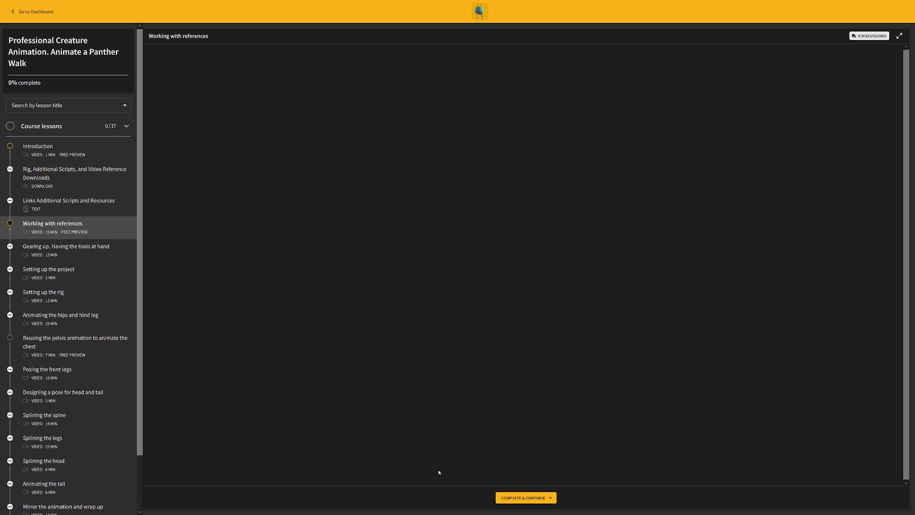